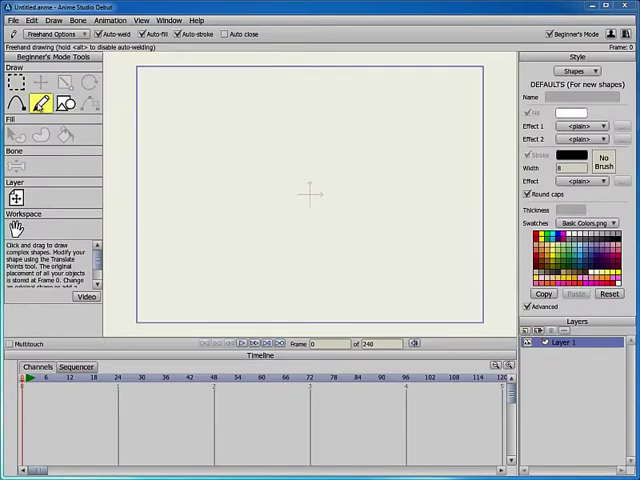
mouse_move(40, 104)
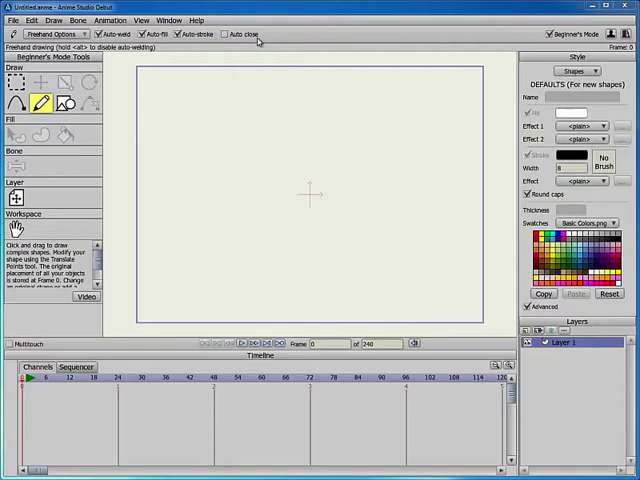
mouse_move(250, 40)
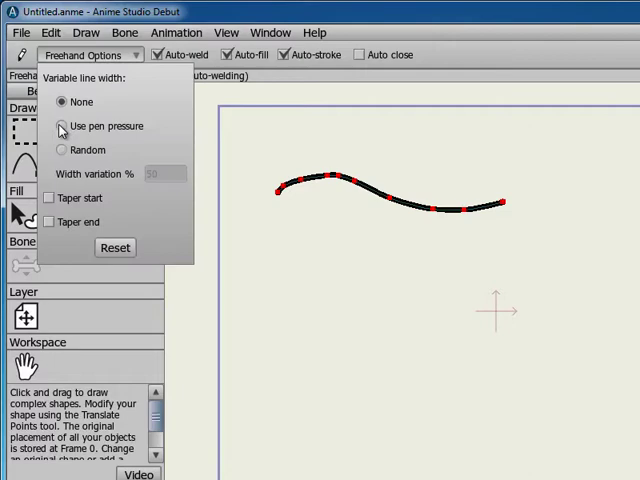
Draw freehand curves with pen-pressure width, then random line width variation
left_click(61, 125)
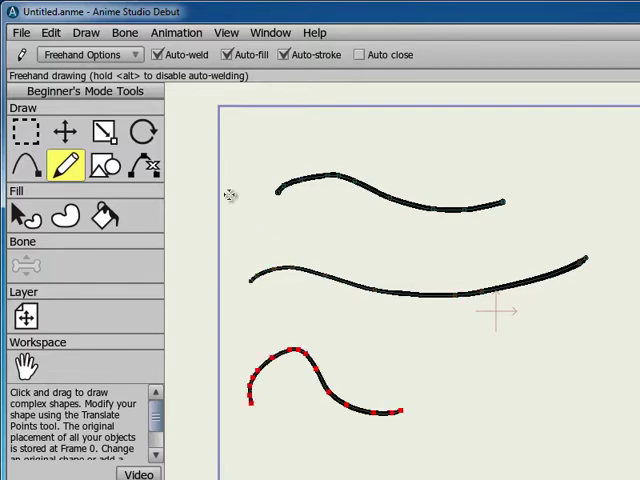
left_click(90, 54)
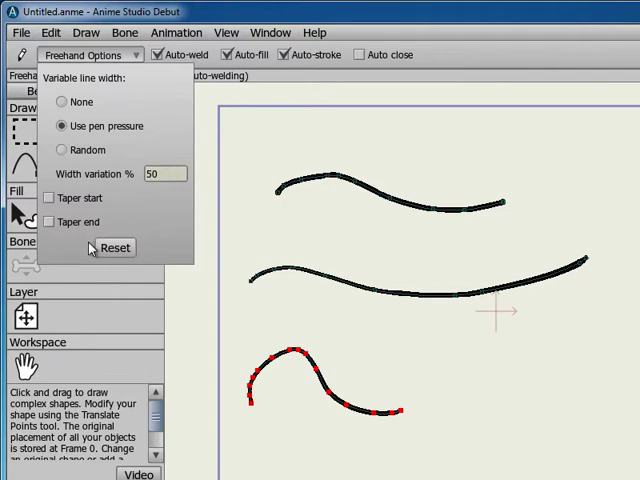
left_click(61, 149)
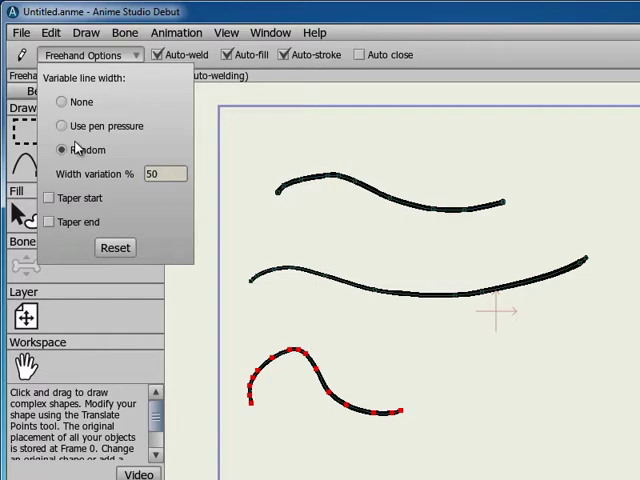
left_click(62, 125)
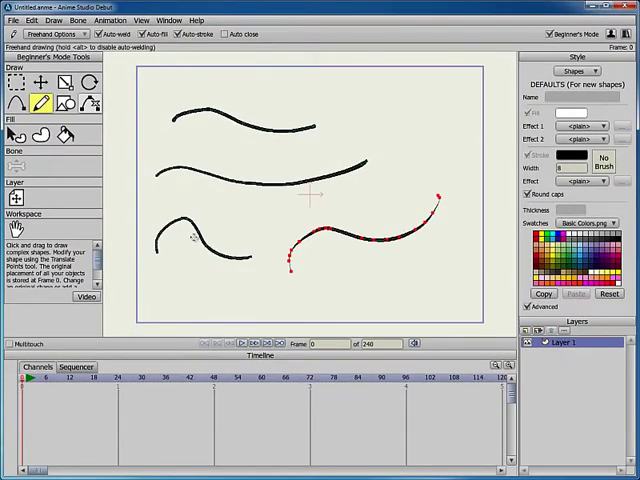
mouse_move(355, 117)
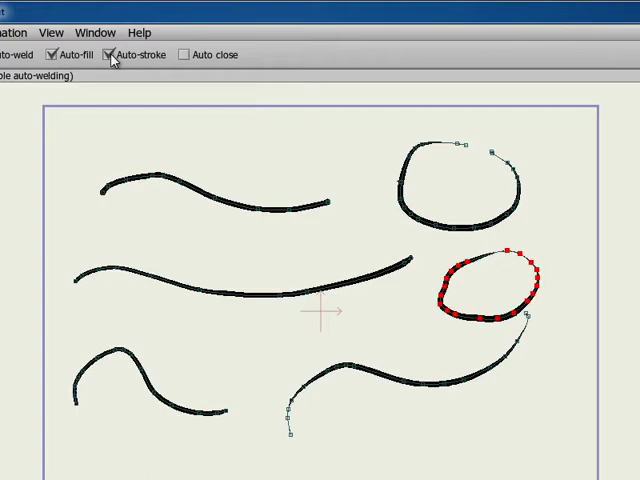
Draw two freehand loops on the right, adjusting the Auto toolbar options
left_click(106, 55)
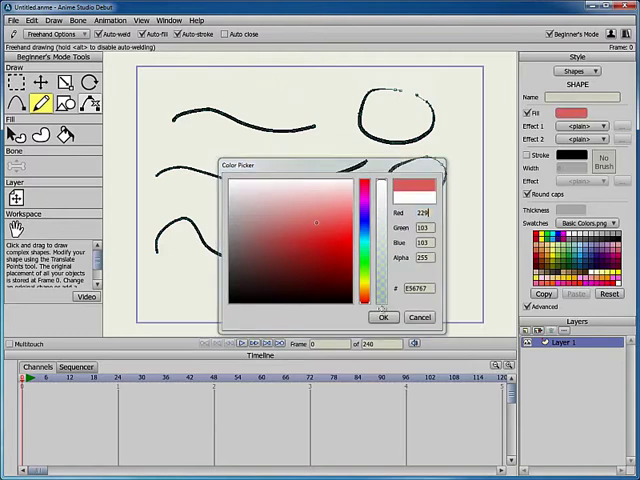
Confirm light red E56767 as the shape's fill colour
left_click(384, 317)
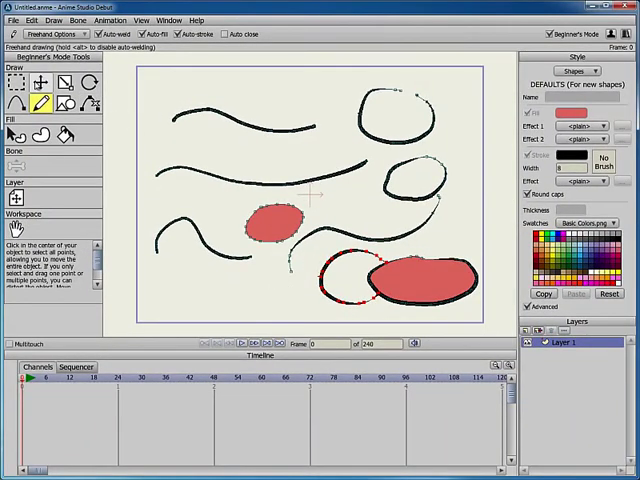
Drag points to notch the red shape and shift the loop left, then preview
left_click(37, 83)
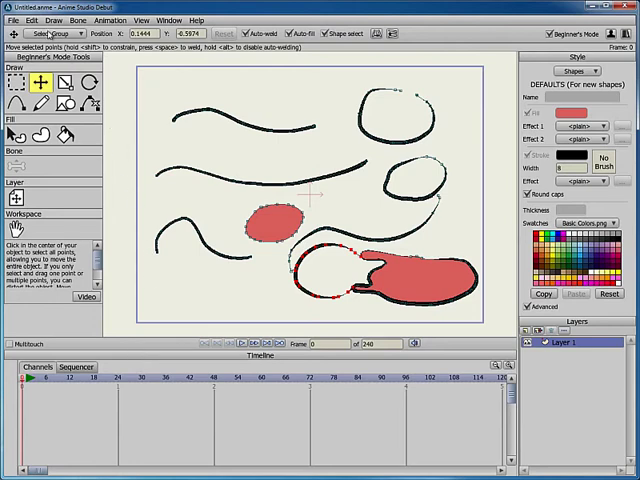
left_click(11, 19)
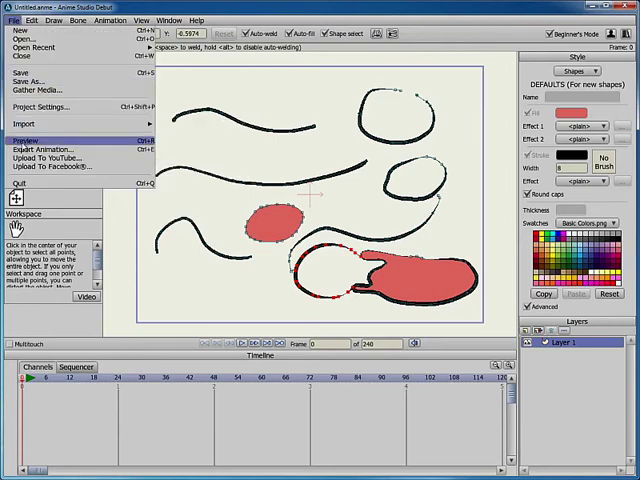